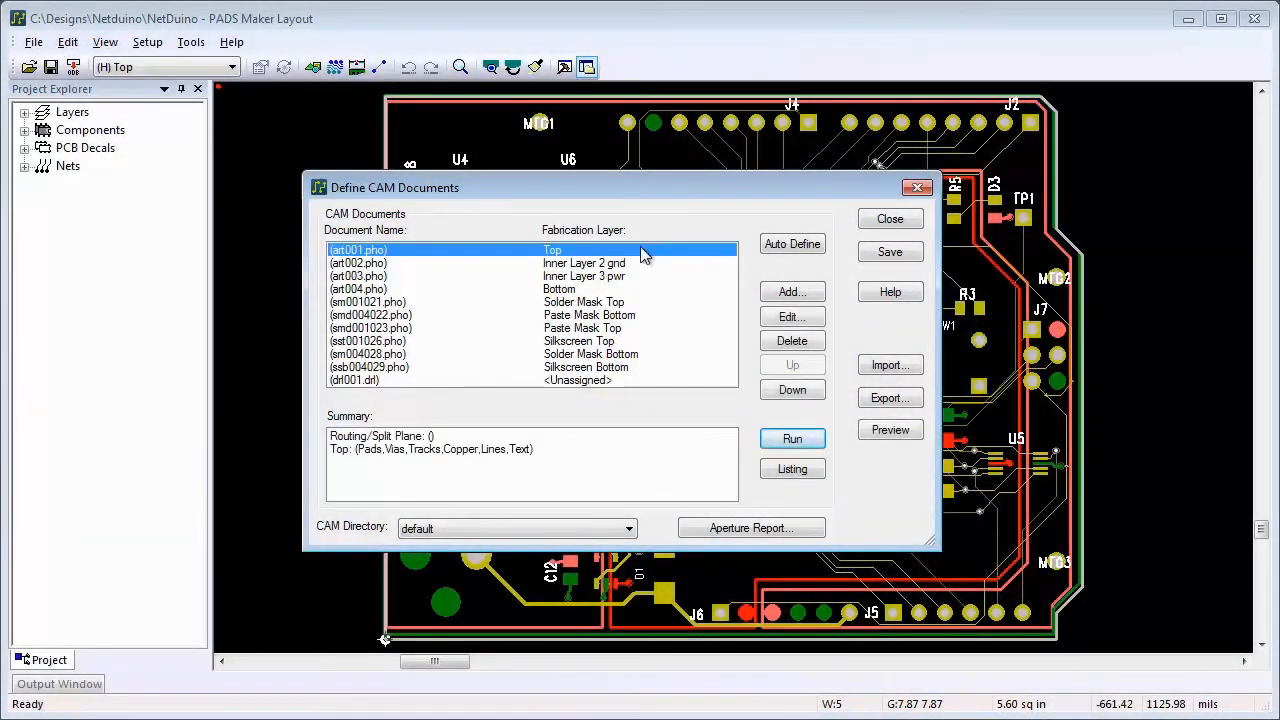
Preview the auto-defined CAM documents, switching between documents in the preview list
left_click(888, 428)
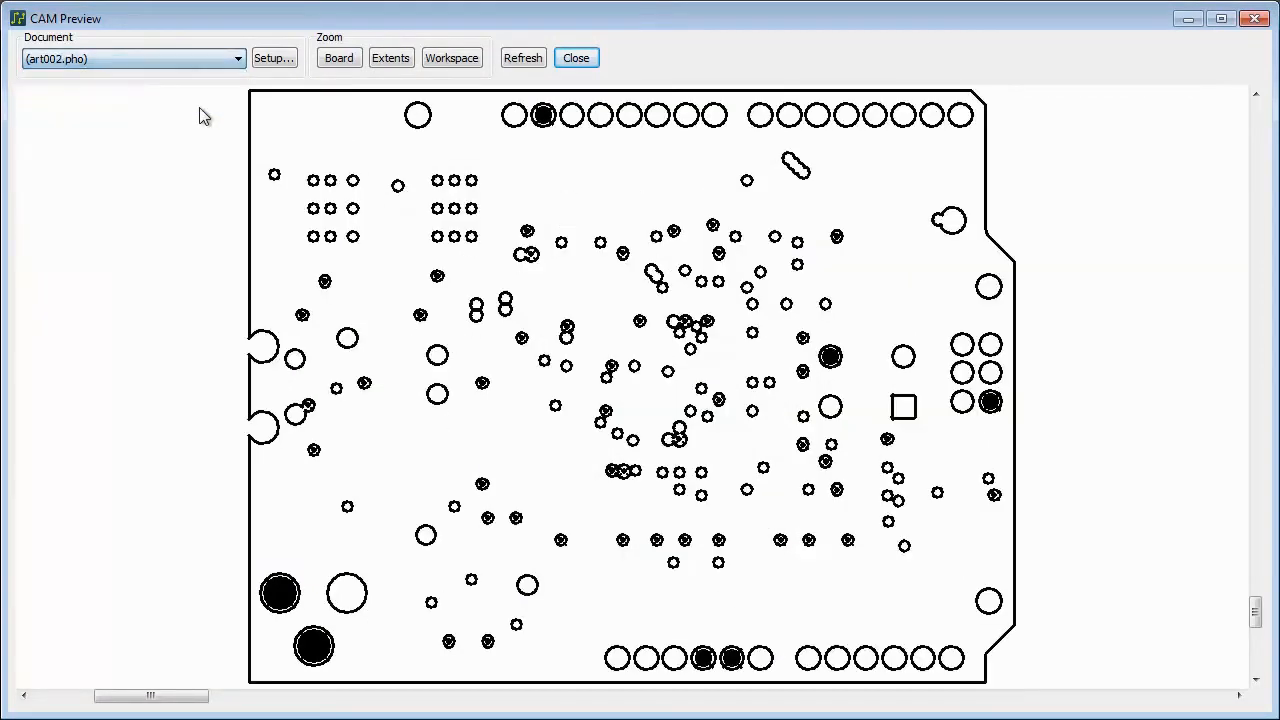
left_click(236, 58)
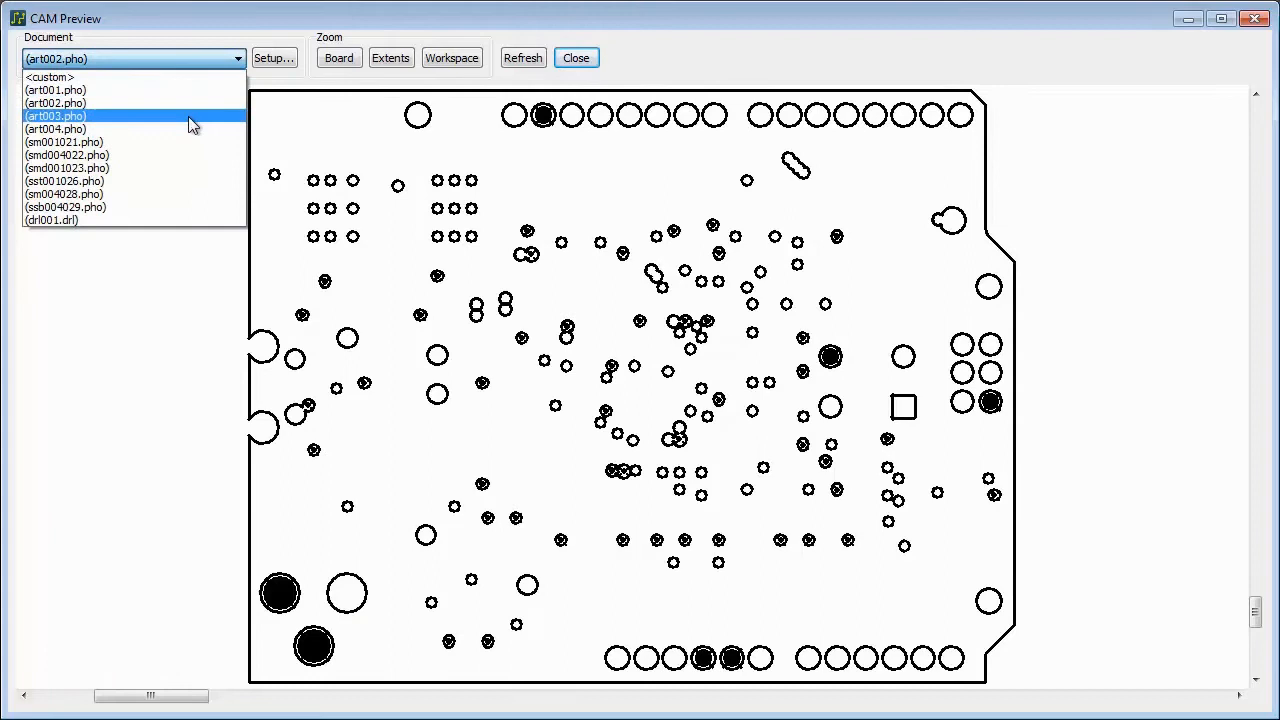
left_click(56, 116)
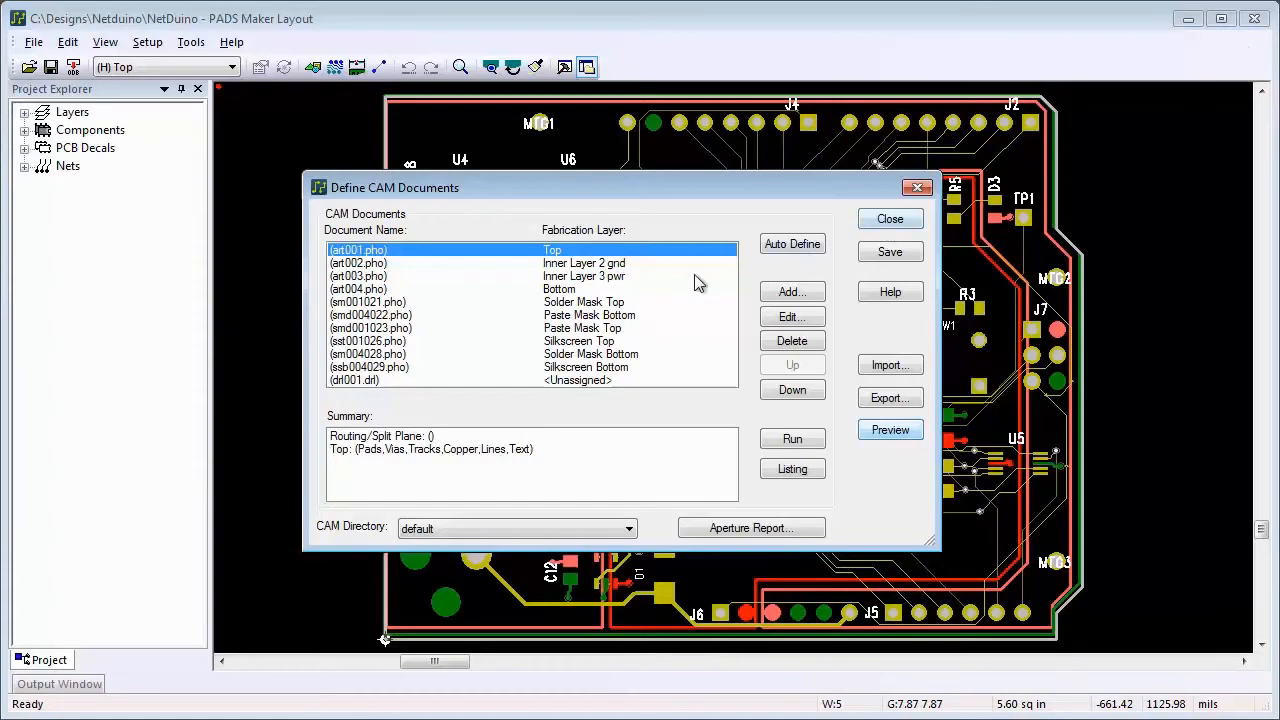
Add Board Outline to the plotted items of art001.pho and verify it in the top-layer preview
left_click(792, 316)
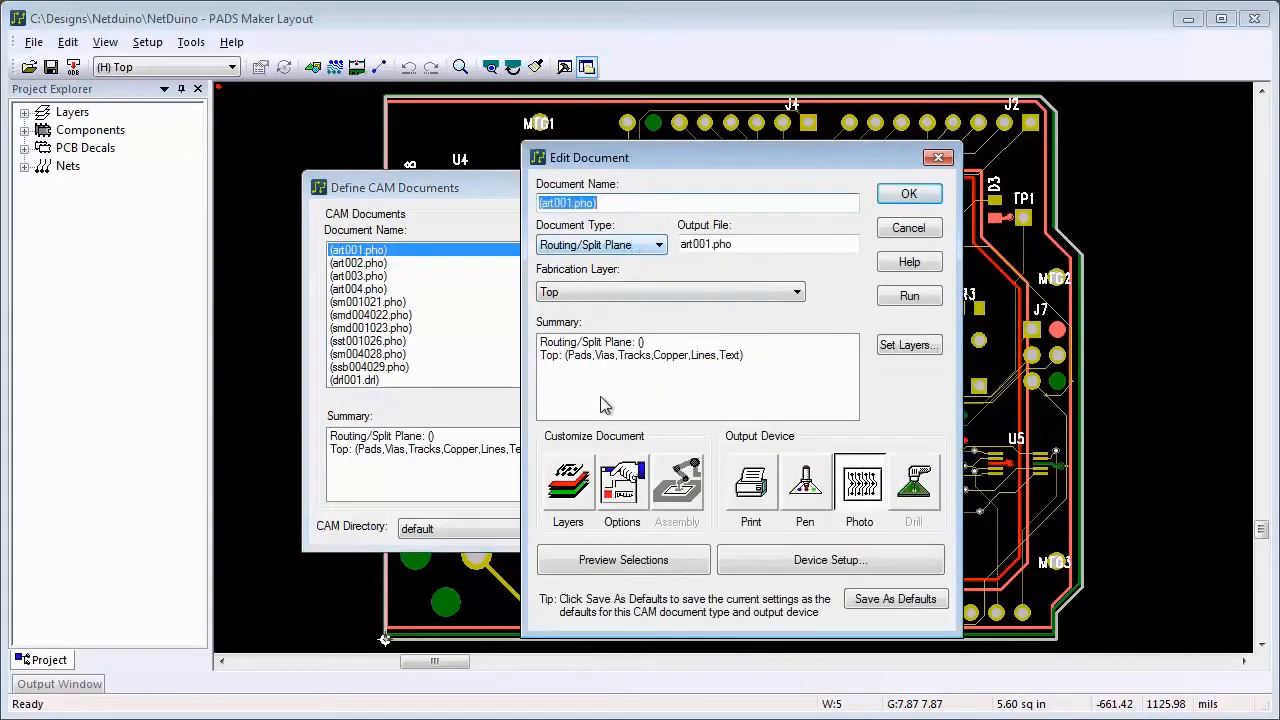
left_click(568, 480)
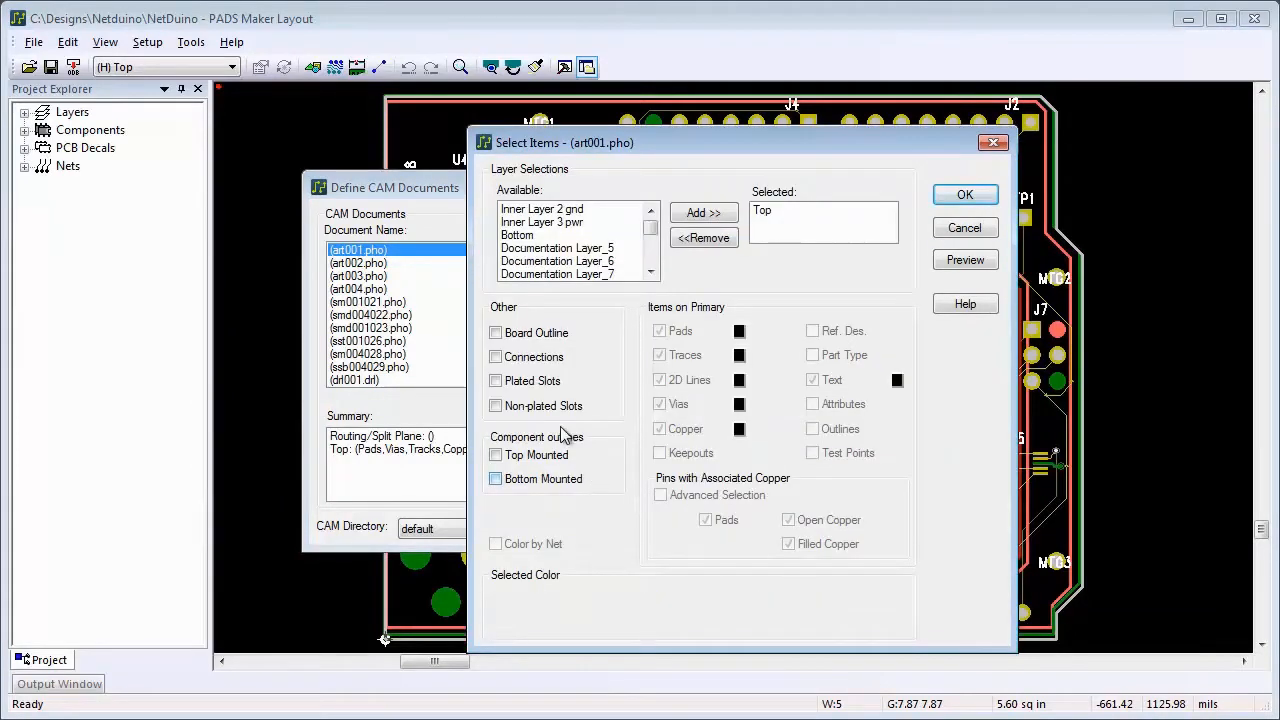
left_click(496, 332)
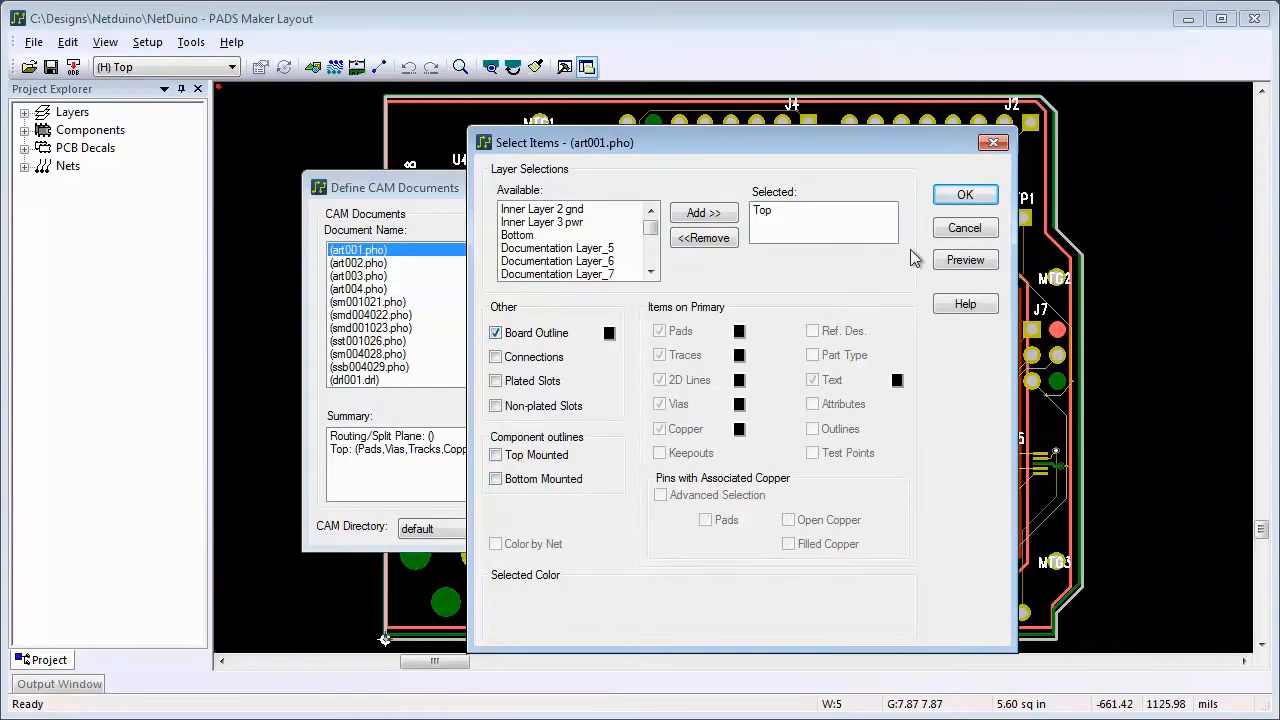
left_click(964, 260)
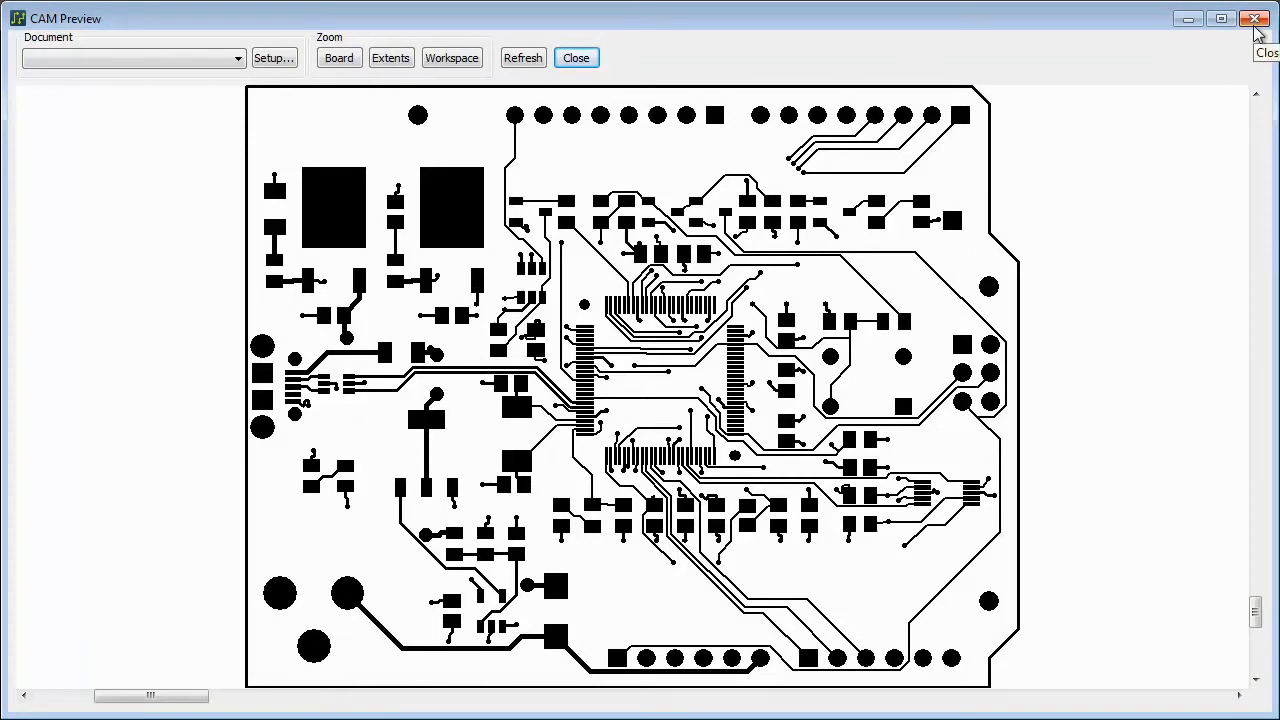
left_click(576, 56)
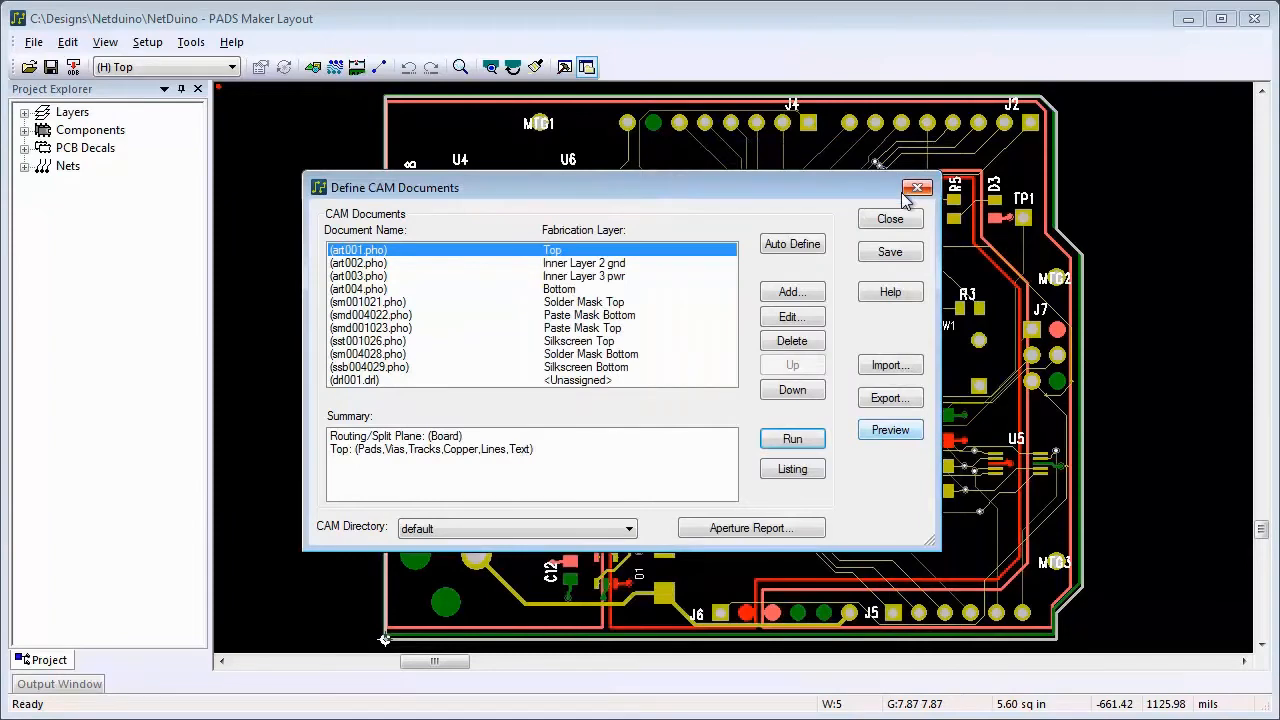
mouse_move(684, 260)
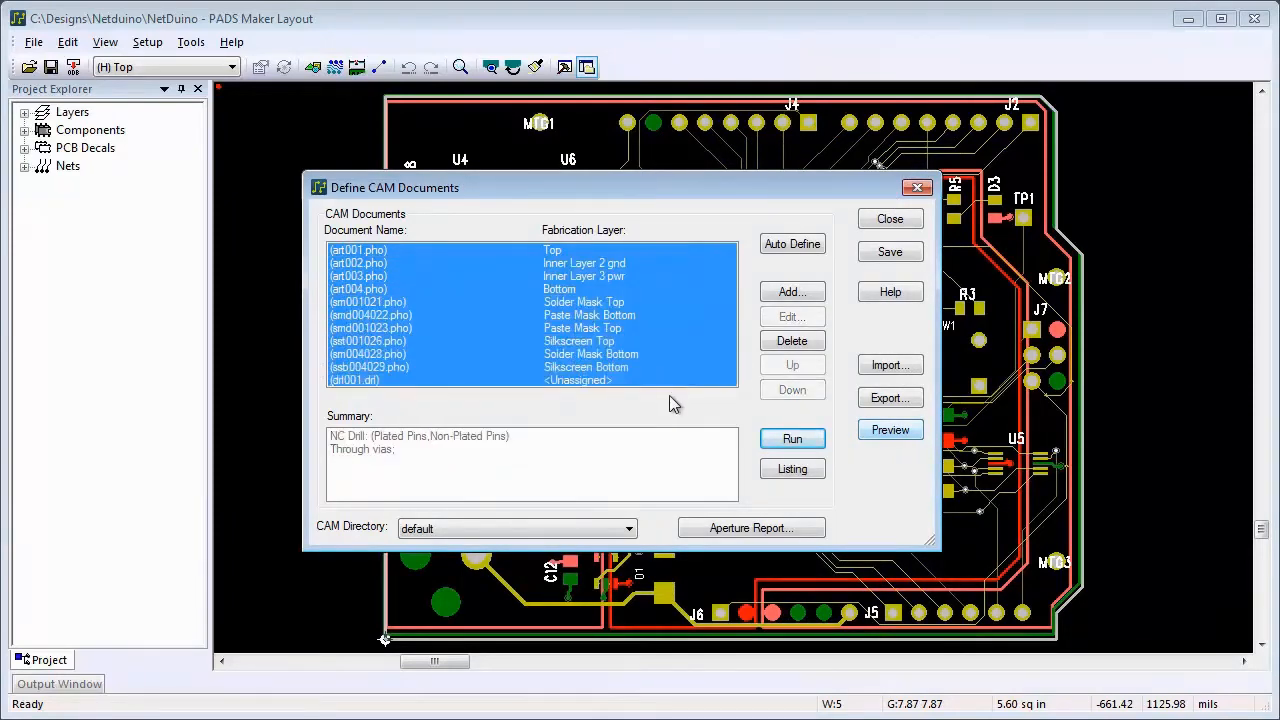
Delete all CAM documents, Auto Define a fresh standard set and preview it
left_click(792, 340)
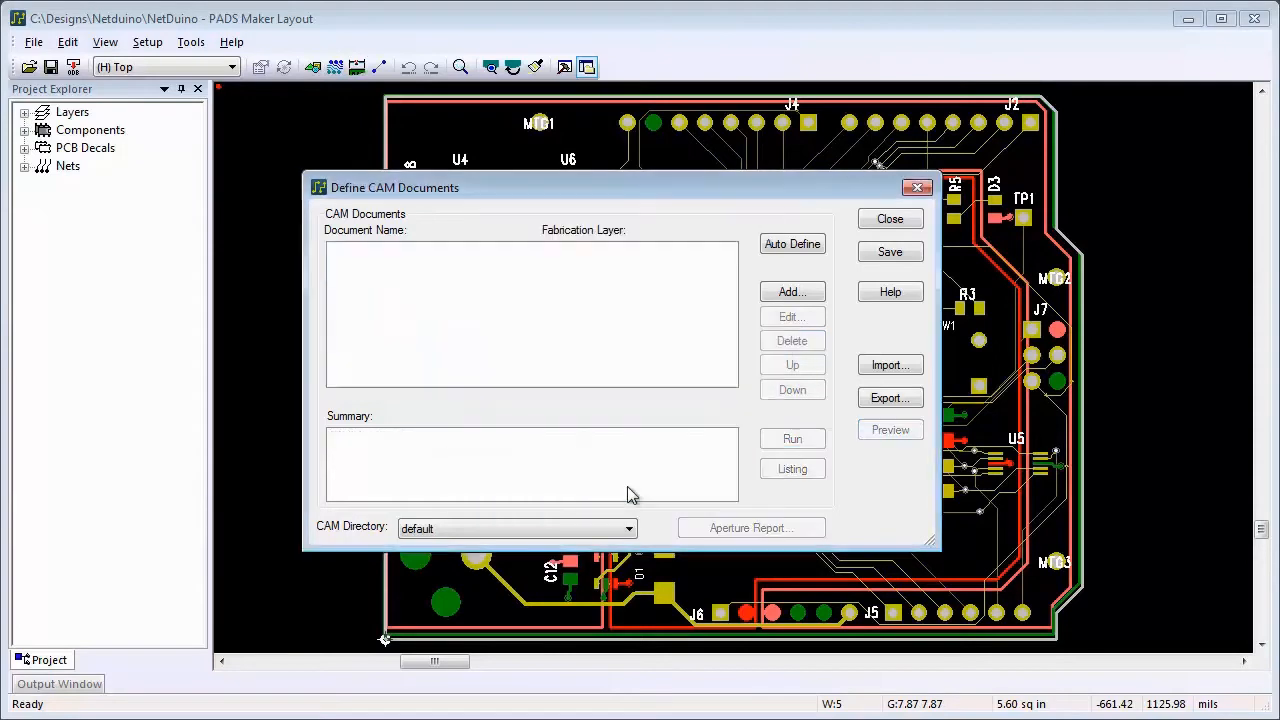
mouse_move(792, 364)
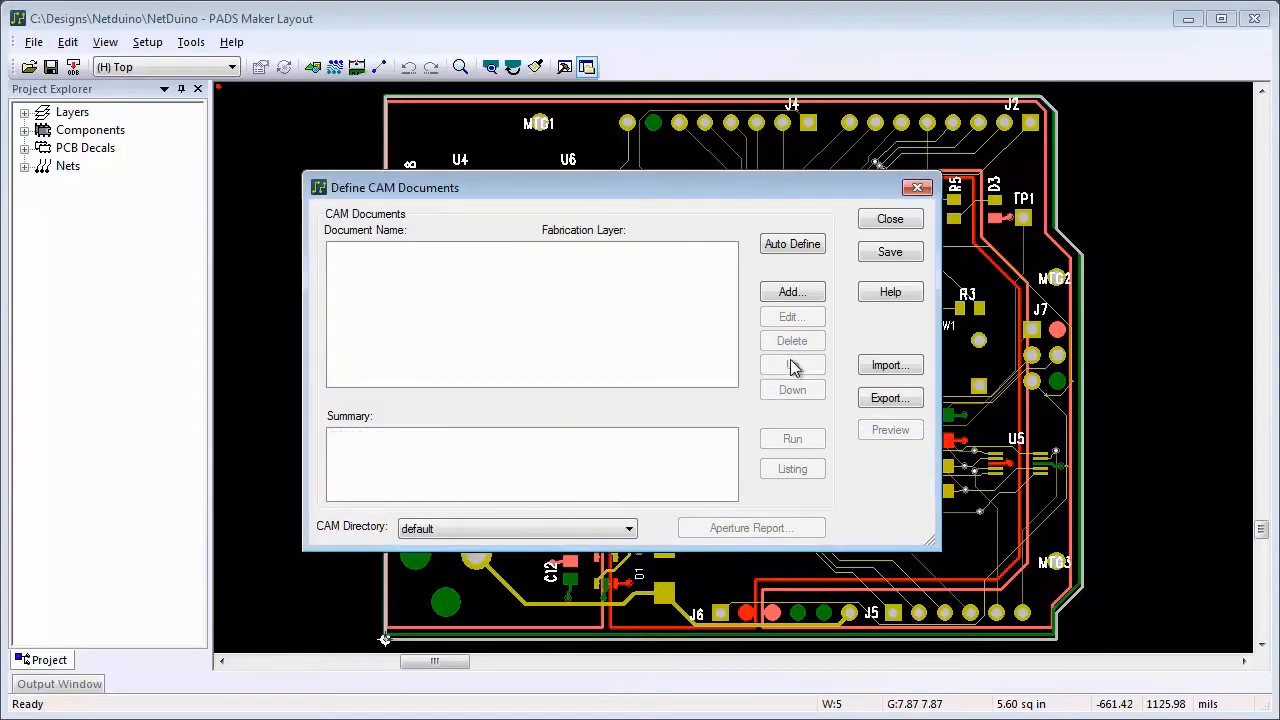
mouse_move(792, 244)
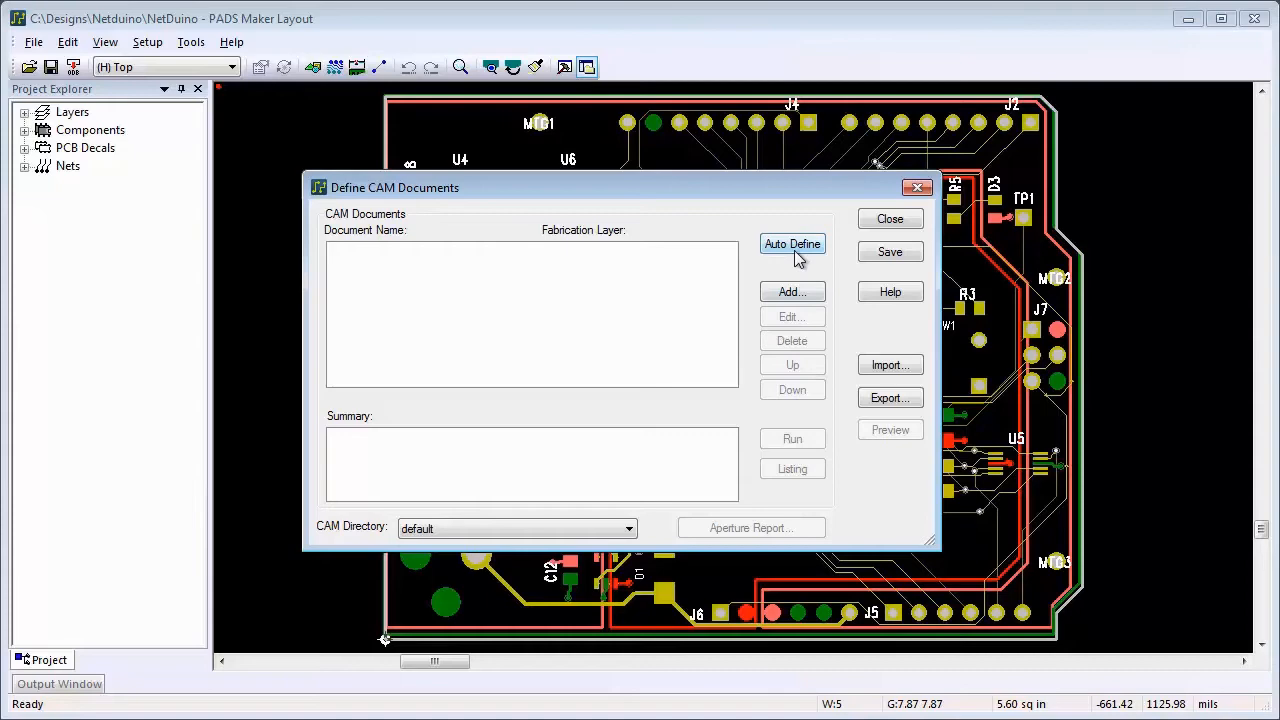
left_click(792, 244)
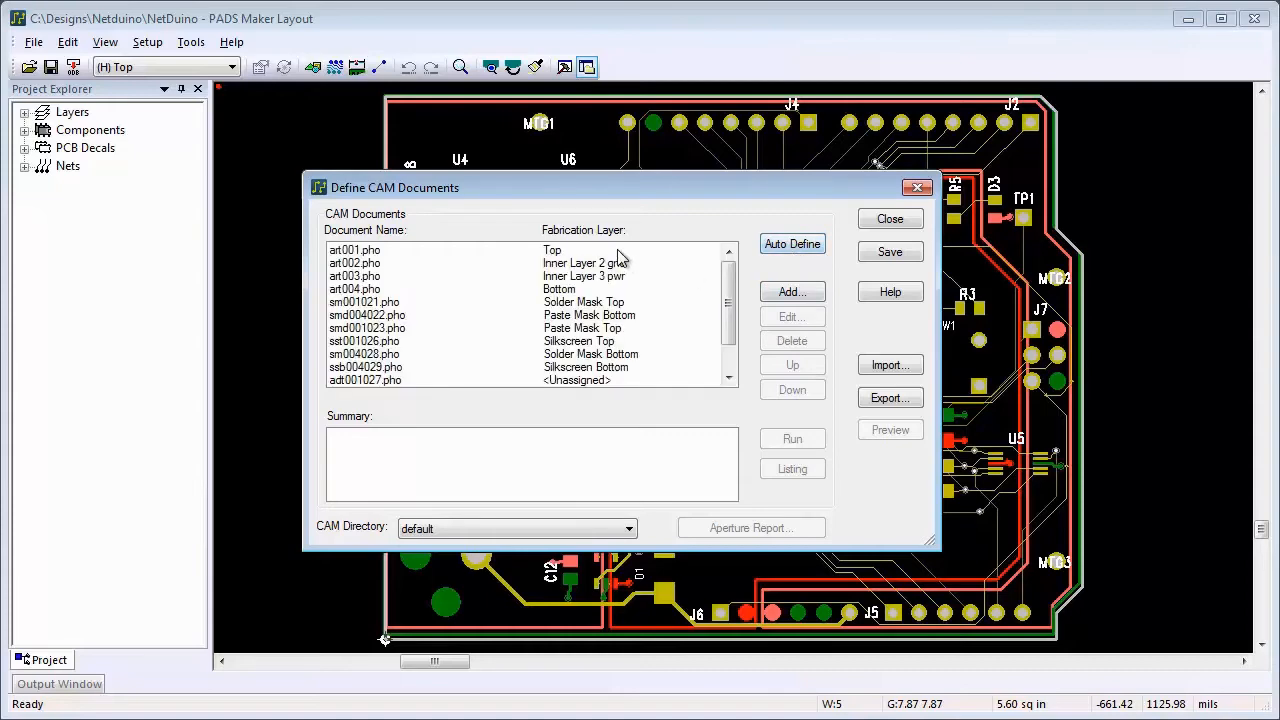
left_click(888, 428)
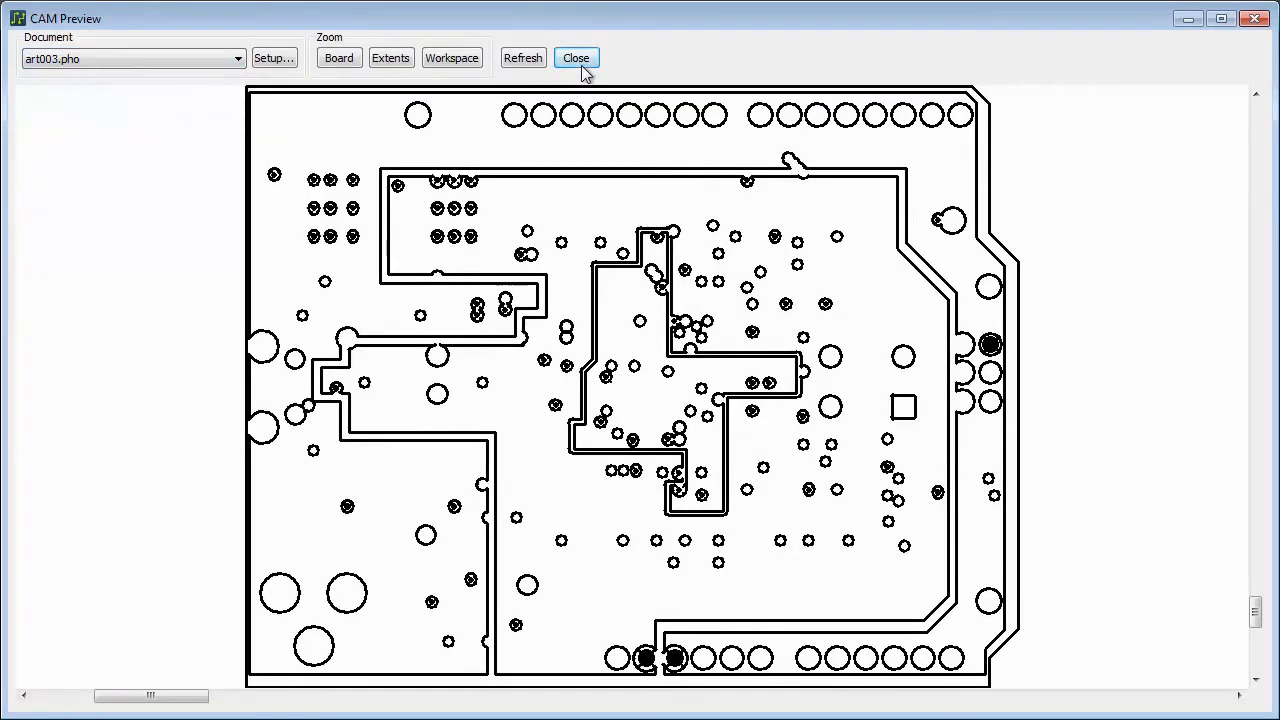
left_click(576, 56)
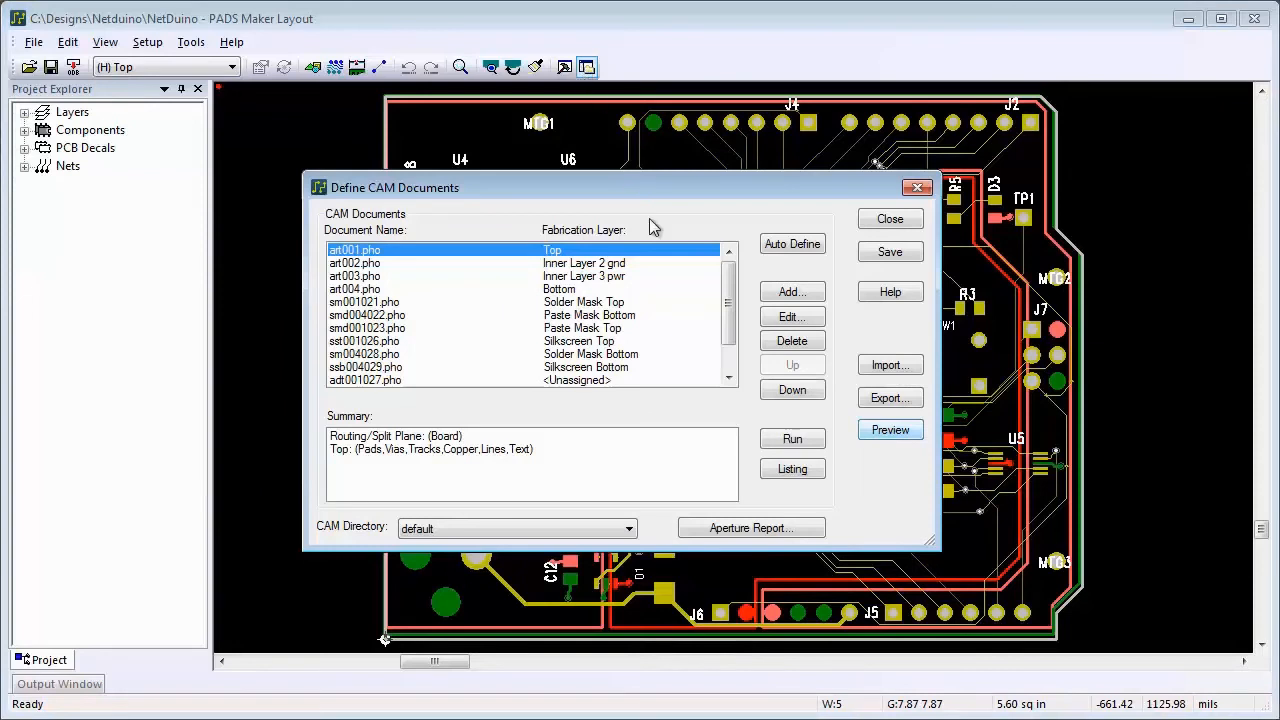
Run all CAM documents to Gerber/drill output, accepting the unhatched copper pour warning, and close the setup
left_click(792, 438)
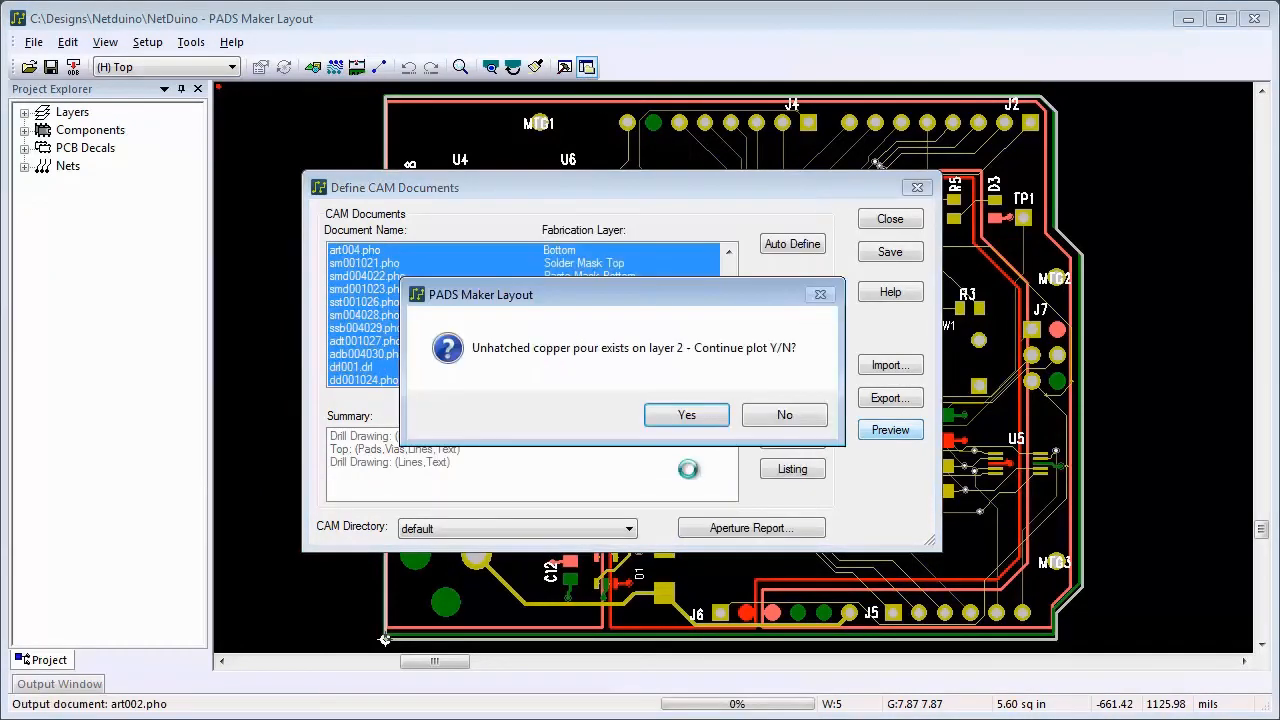
left_click(686, 414)
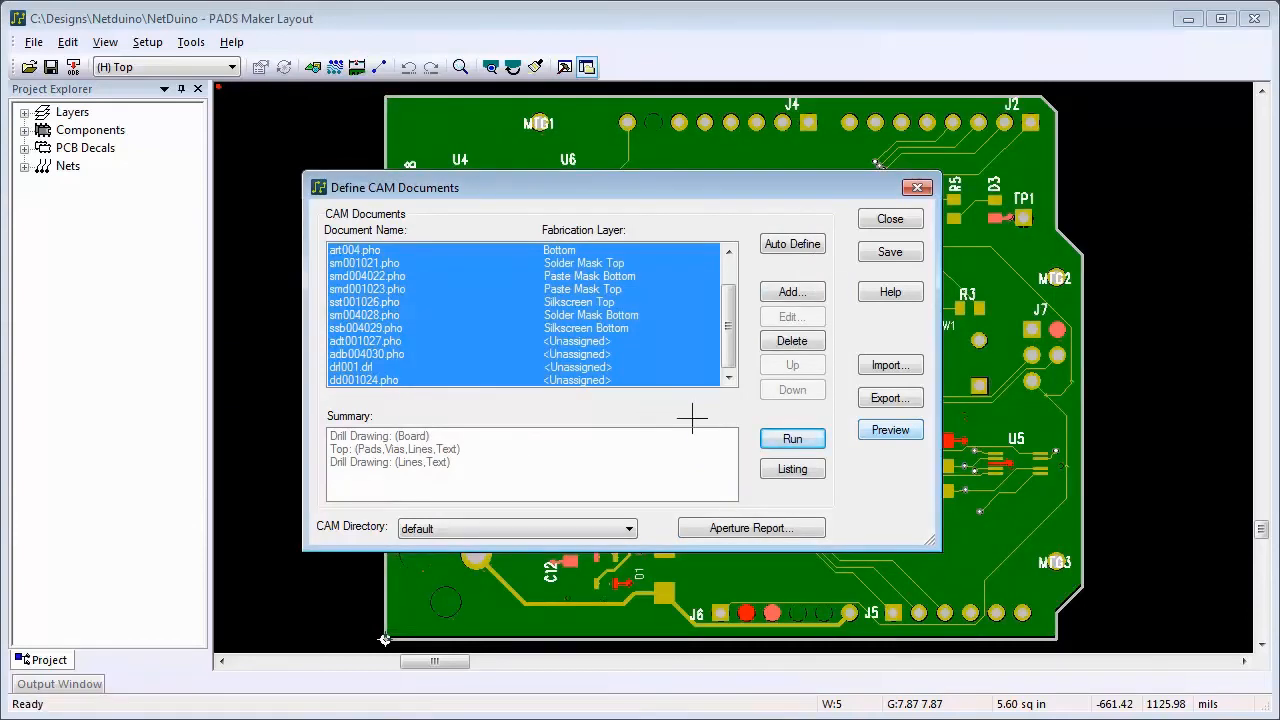
left_click(890, 218)
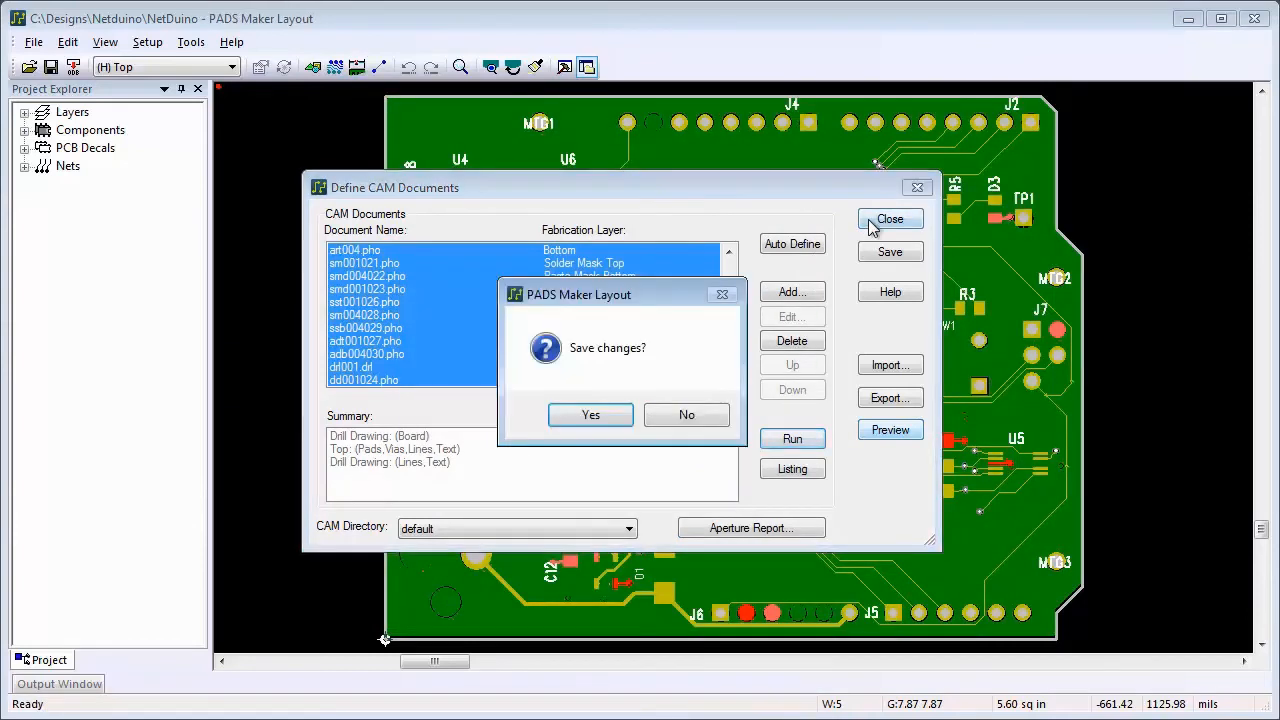